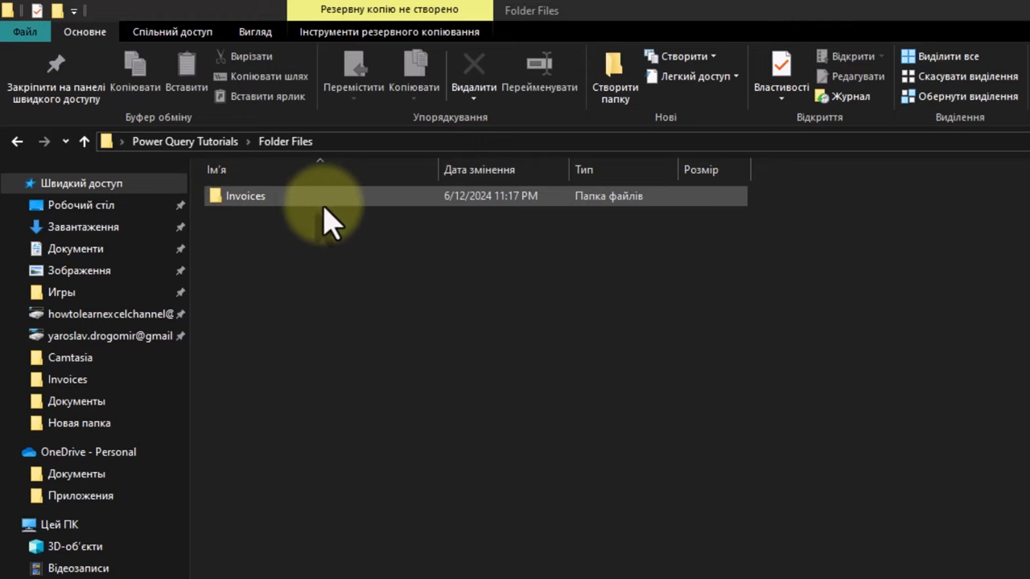
# - Open the Invoices folder in File Explorer to see the invoice files
pyautogui.doubleClick(245, 196)
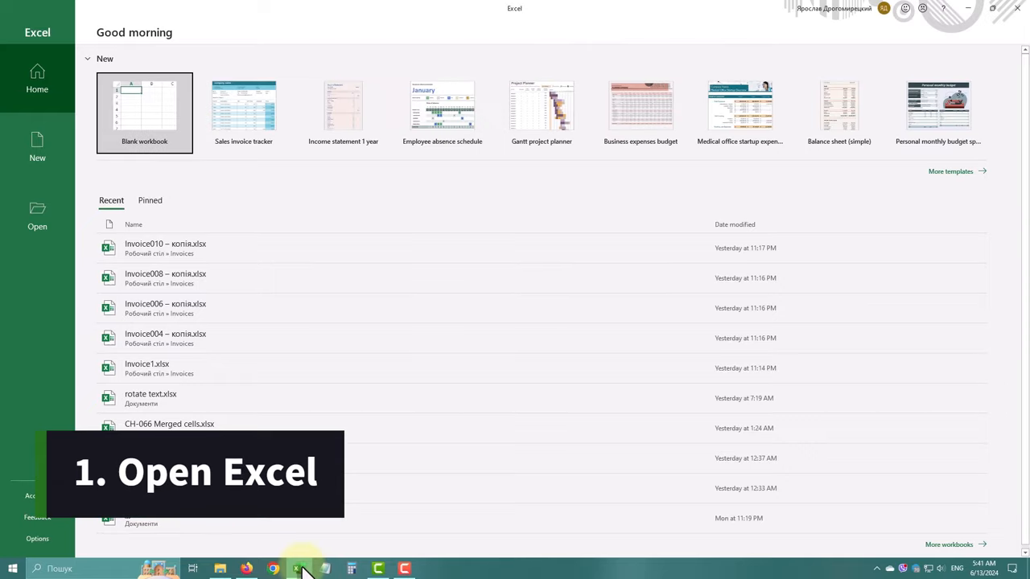
# - Create a blank workbook and start a Get Data import From Folder
pyautogui.click(145, 110)
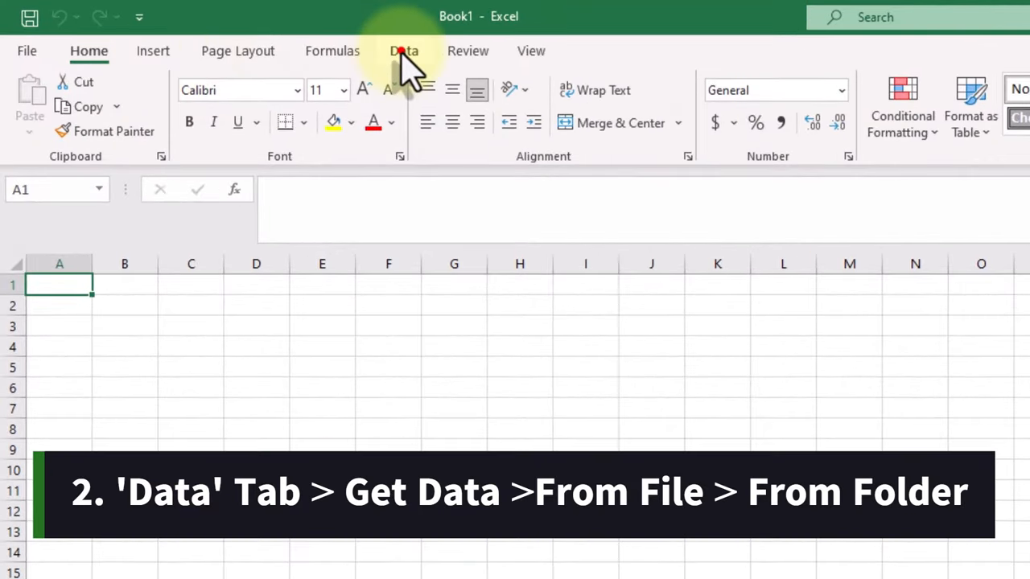
pyautogui.click(404, 50)
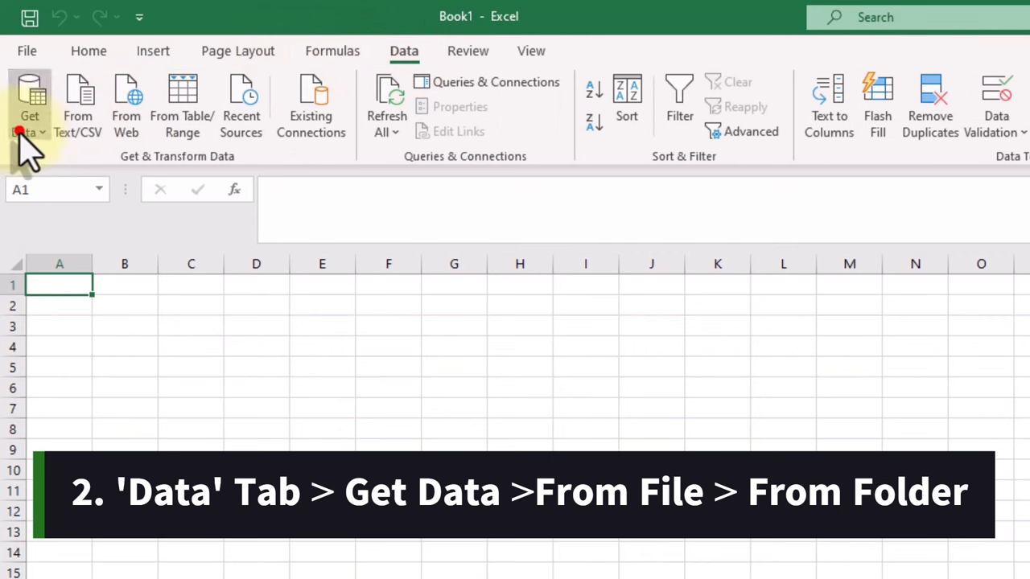
pyautogui.click(29, 105)
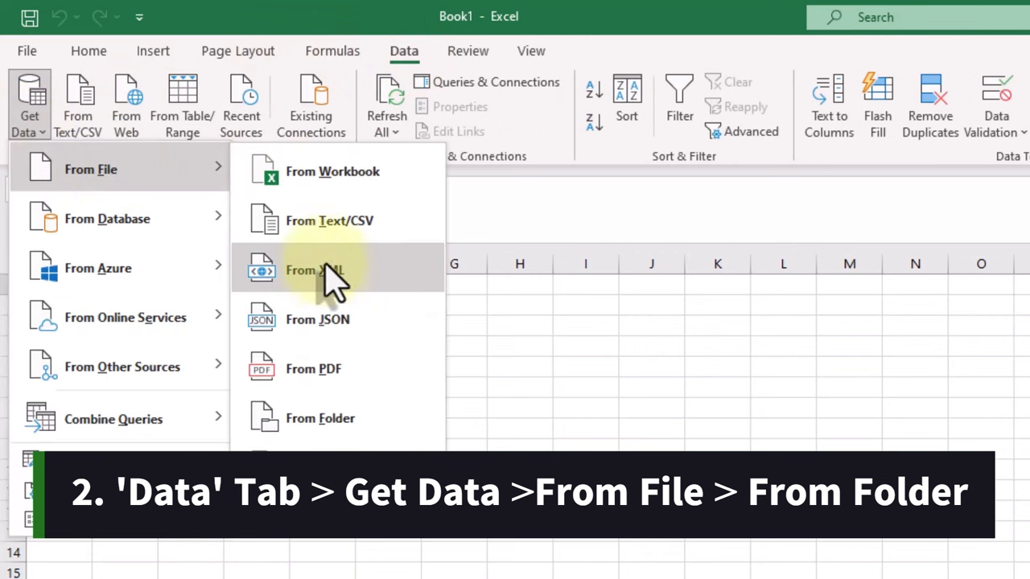
pyautogui.click(320, 418)
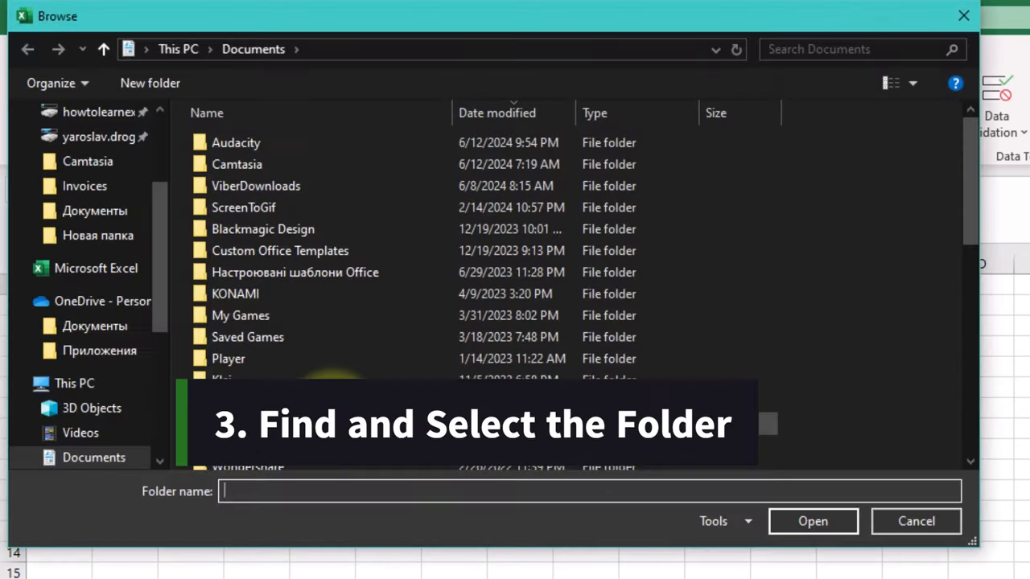
# - Browse to Desktop > Power Query Tutorials > Folder Files > Invoices and confirm it as the source
pyautogui.click(83, 153)
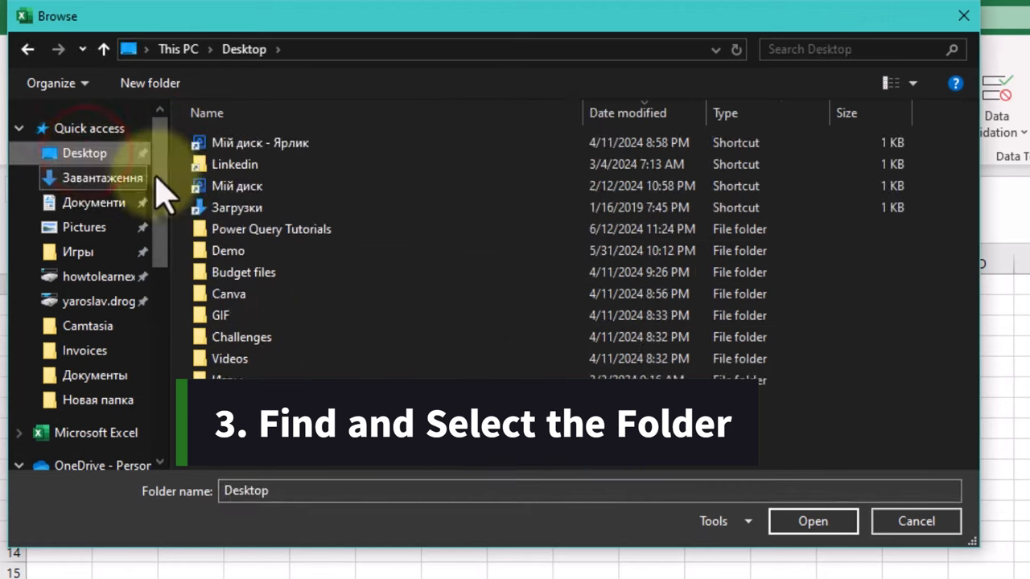
pyautogui.doubleClick(271, 228)
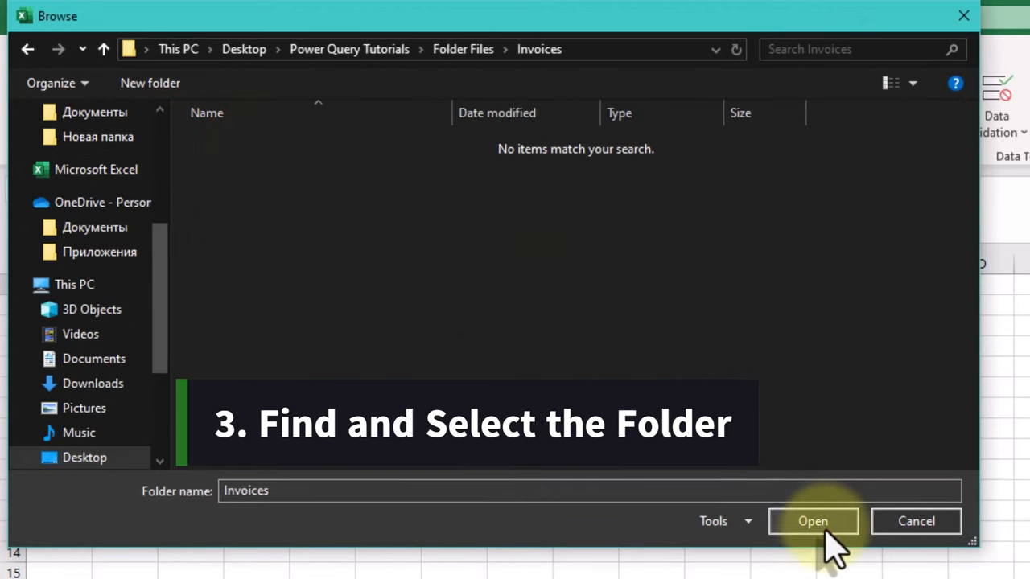
pyautogui.click(813, 521)
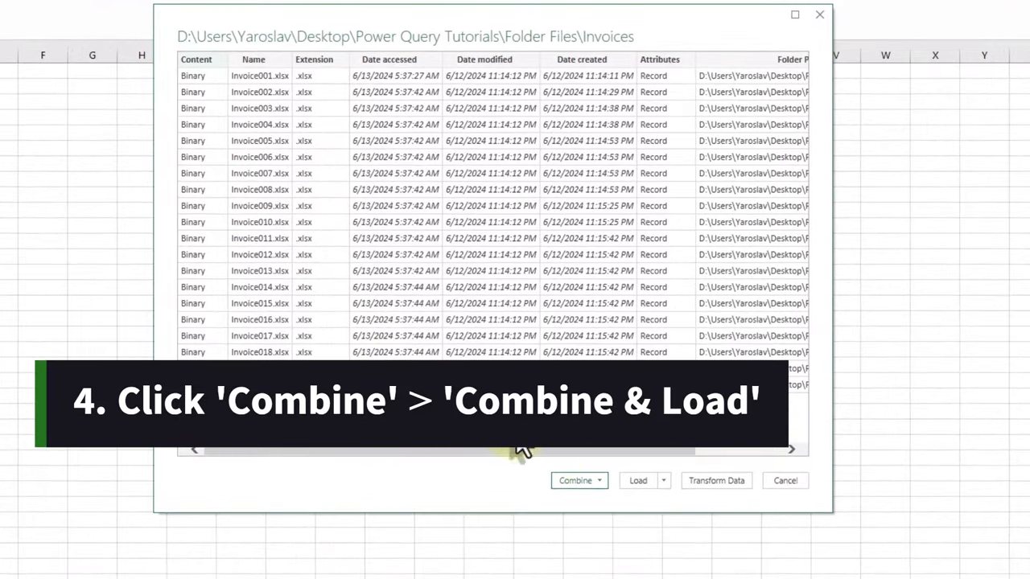
# - Choose Combine & Load for the listed invoice files
pyautogui.click(599, 479)
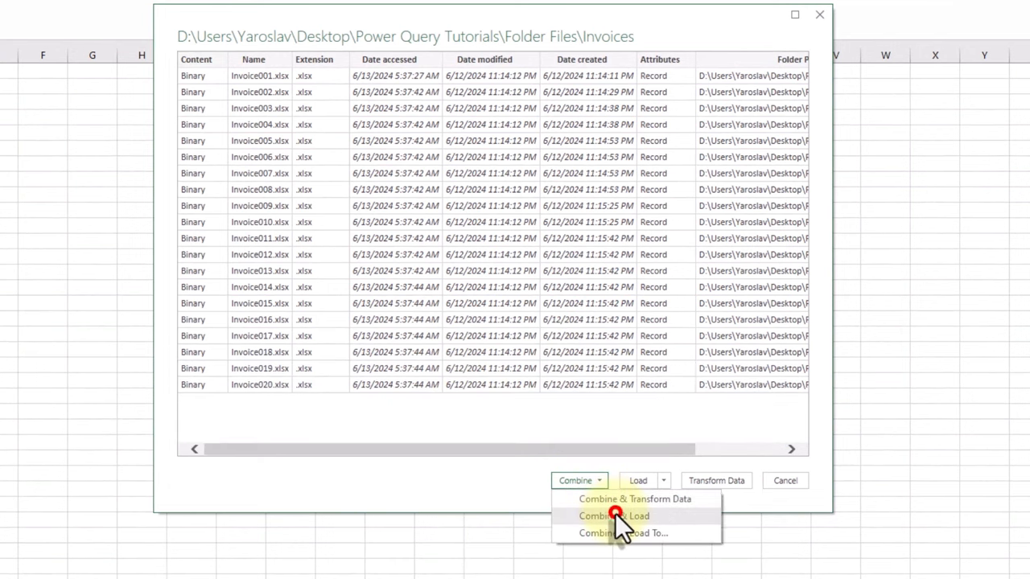
pyautogui.click(615, 515)
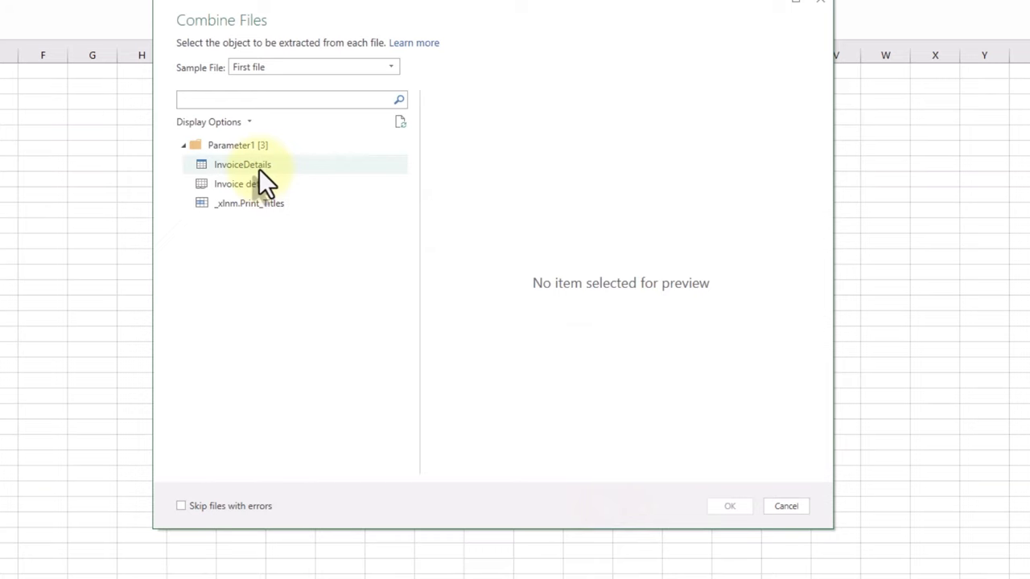
# - Select the InvoiceDetails table as the object to combine from each file and confirm
pyautogui.click(241, 164)
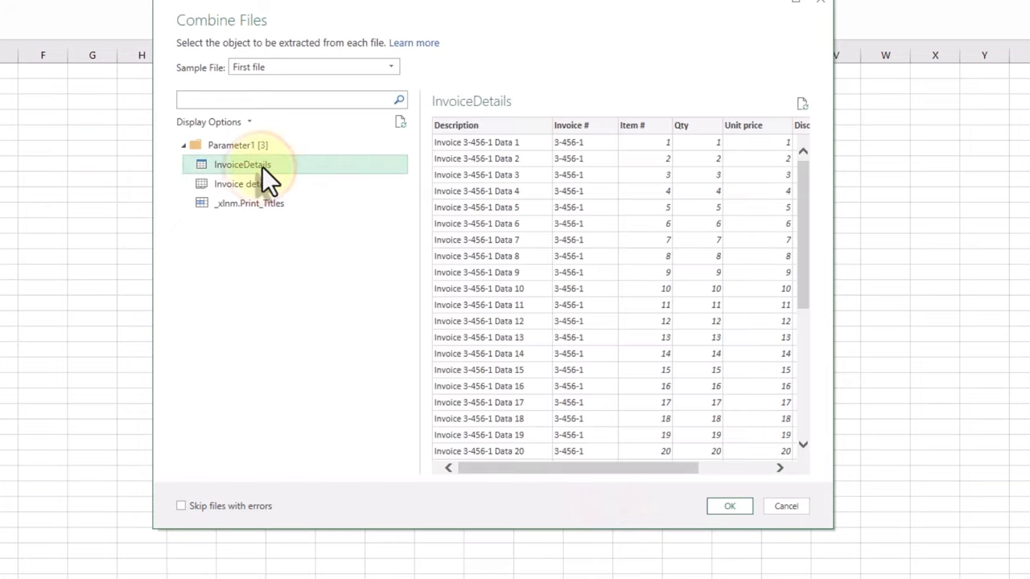
pyautogui.scroll(-3)
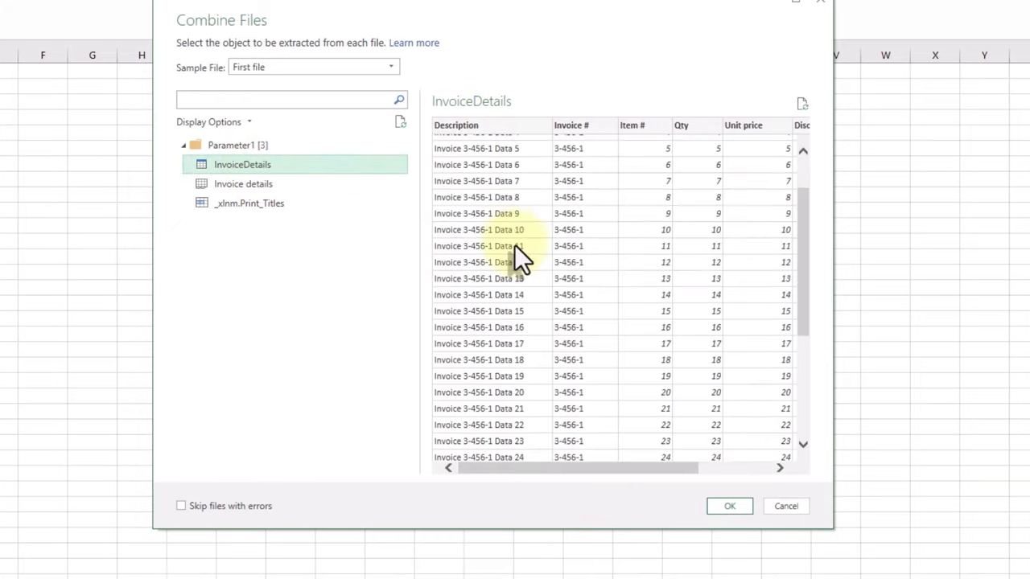
pyautogui.scroll(-3)
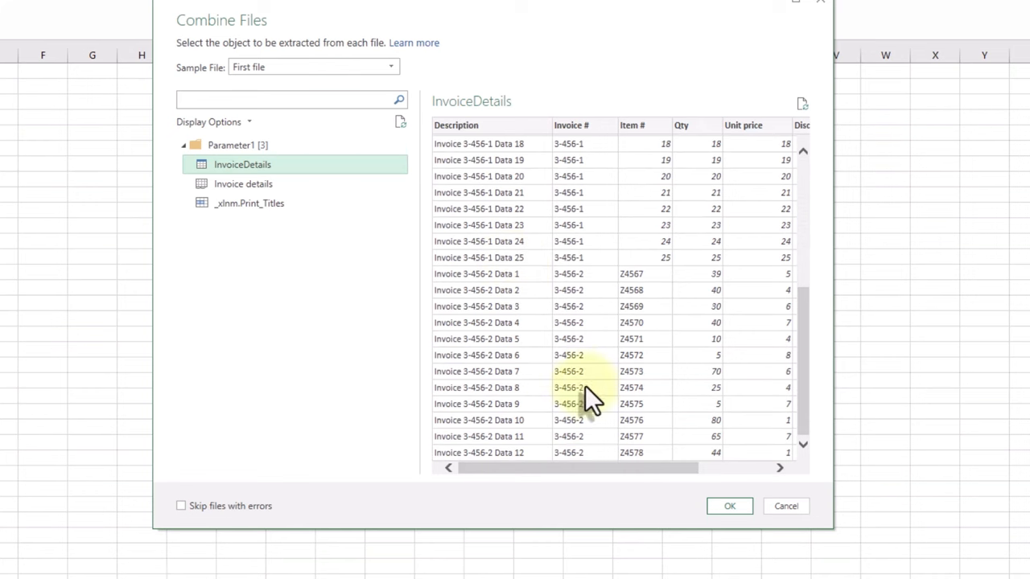
pyautogui.click(729, 506)
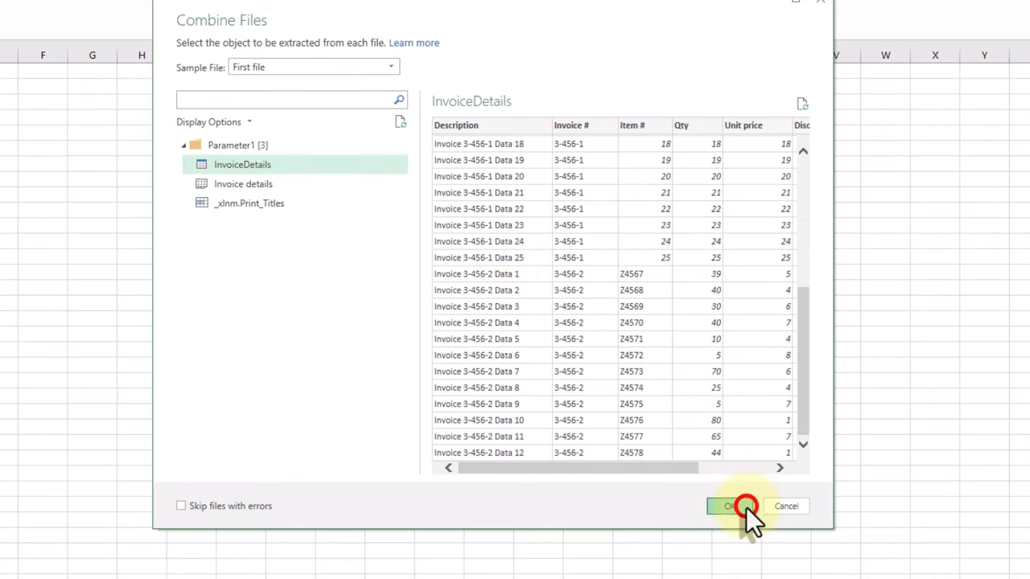
pyautogui.click(732, 505)
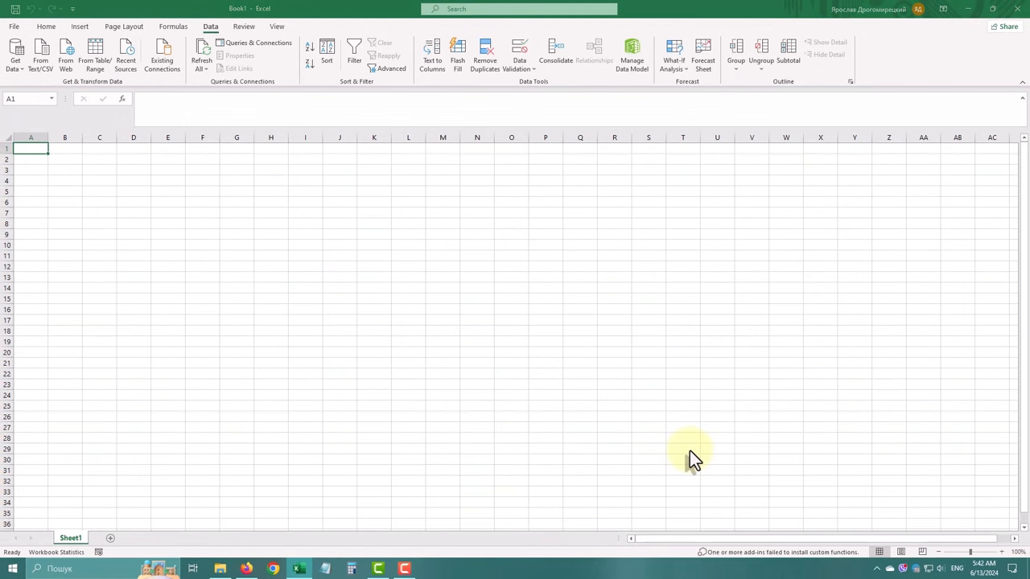
# - Review the loaded Invoices table's Source.Name file list without applying a filter
pyautogui.click(257, 42)
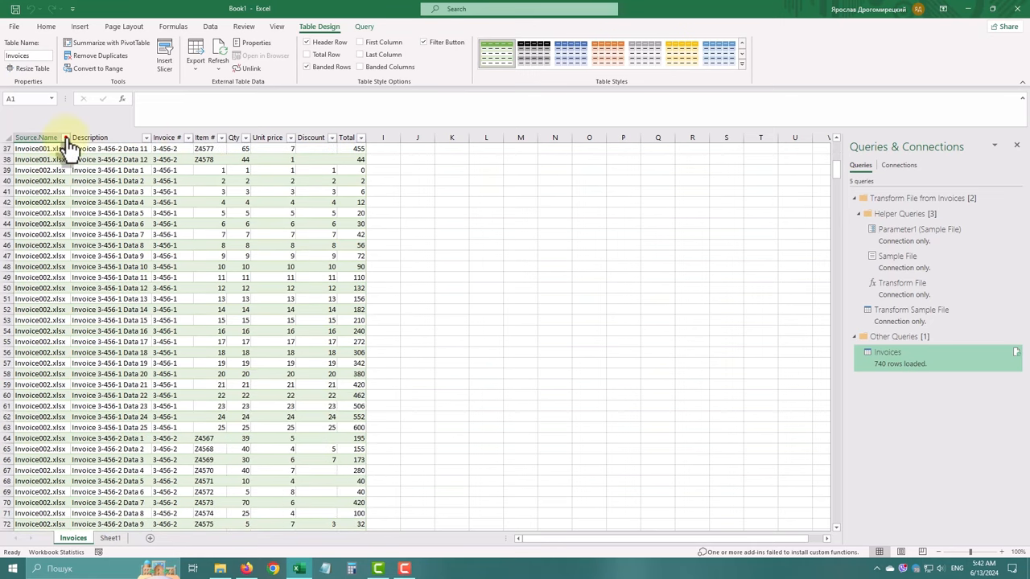
pyautogui.click(66, 138)
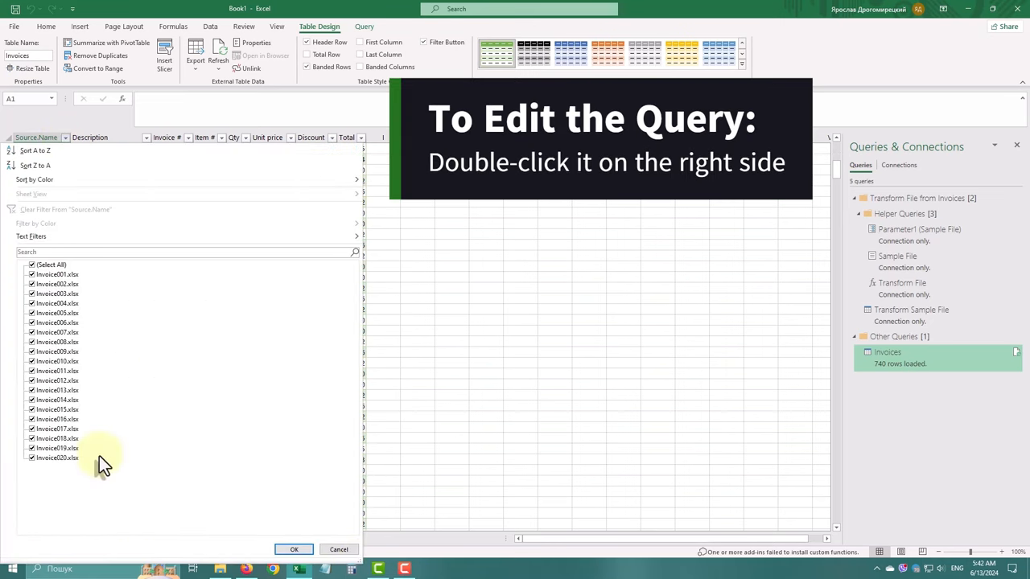
pyautogui.click(293, 549)
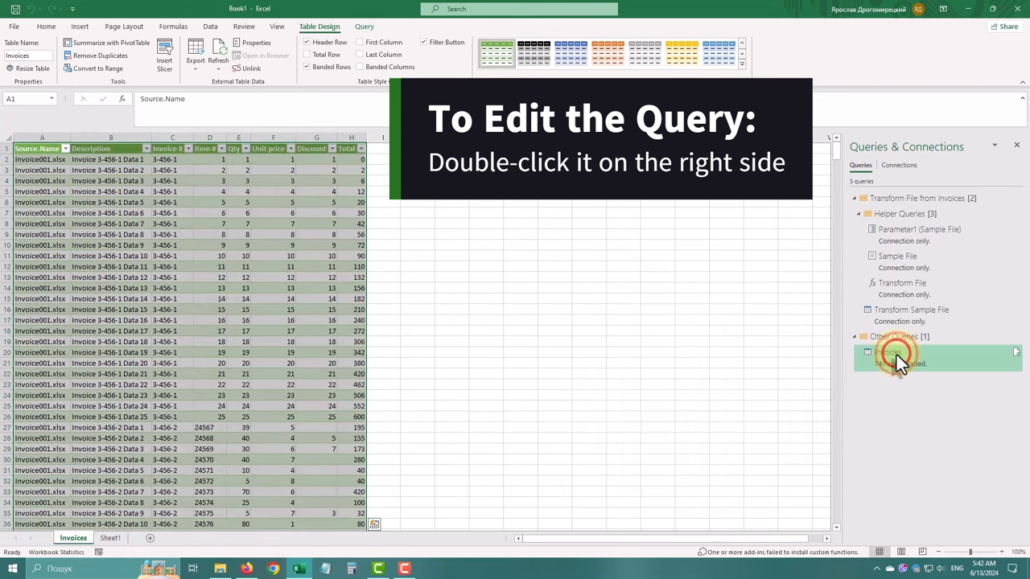
# - Inspect the Invoices query rows and the Transform Sample File query, then return to Excel
pyautogui.doubleClick(898, 357)
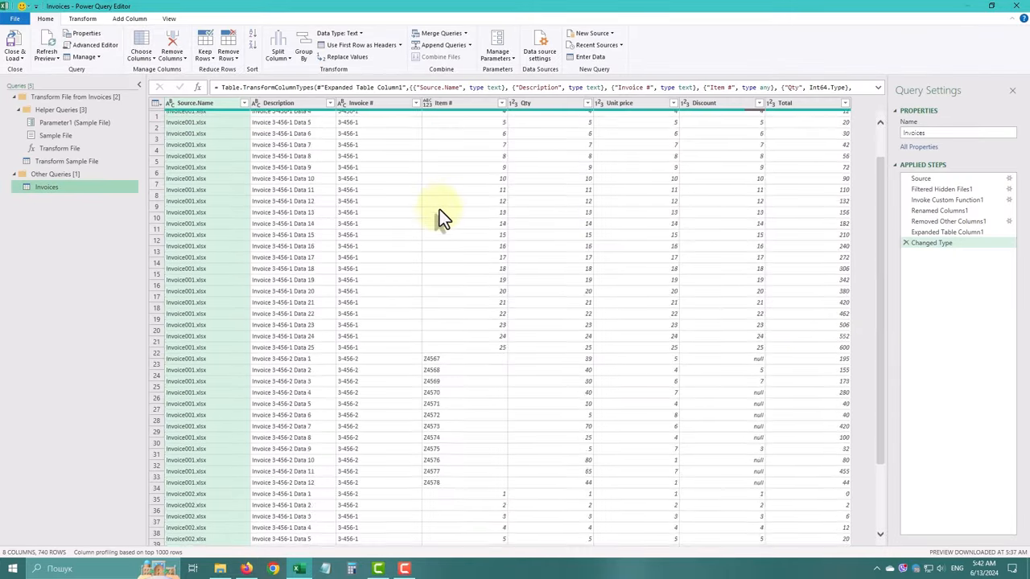
pyautogui.scroll(-3)
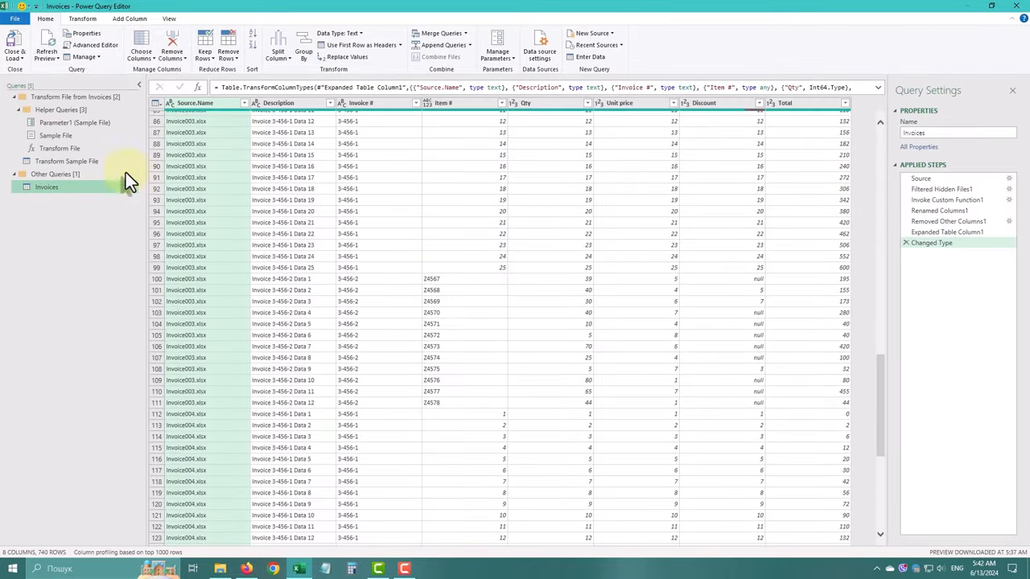
pyautogui.click(67, 161)
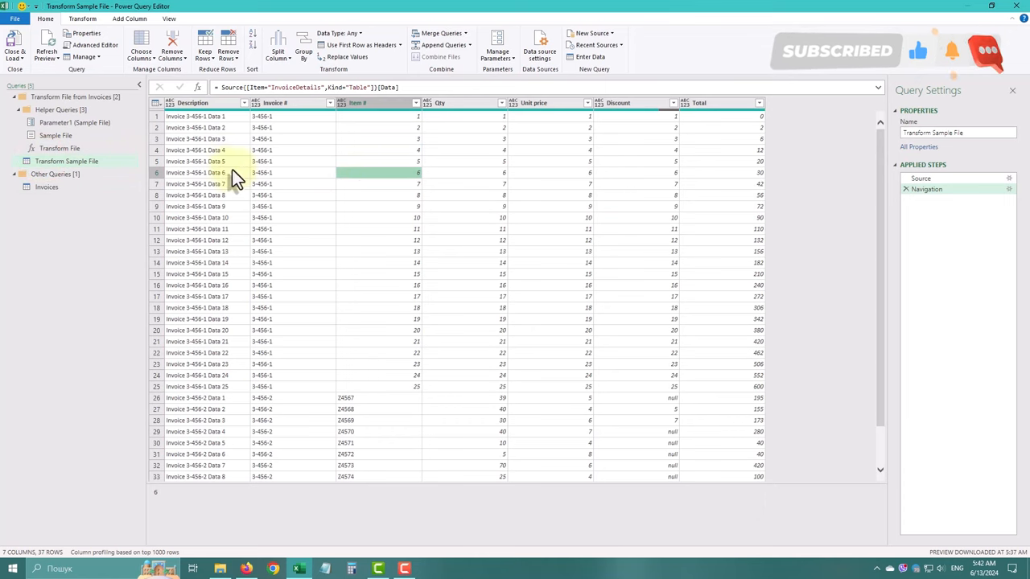
pyautogui.click(197, 138)
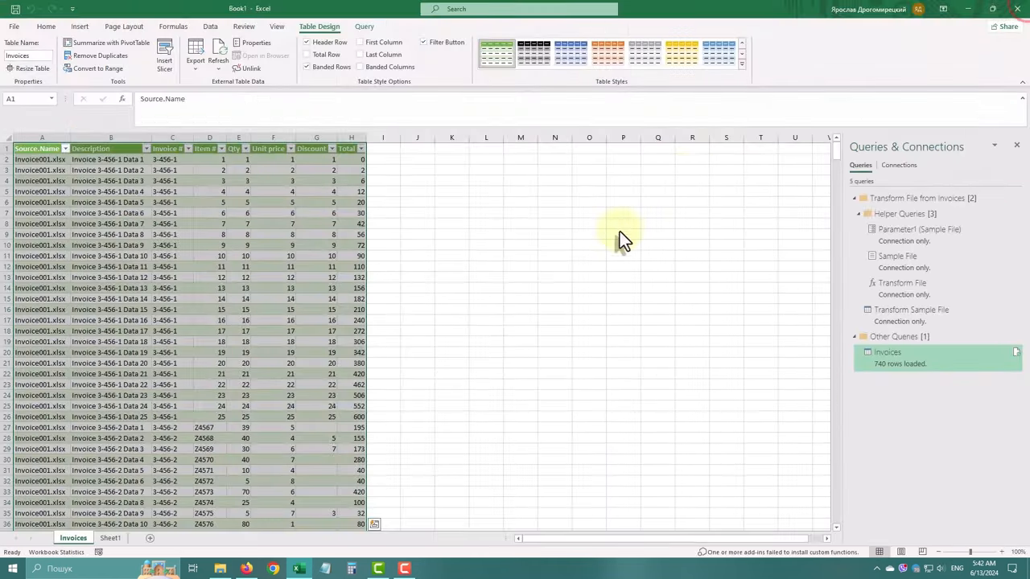
# - Select a cell in the Invoices table and run Refresh All on the workbook's queries
pyautogui.click(45, 26)
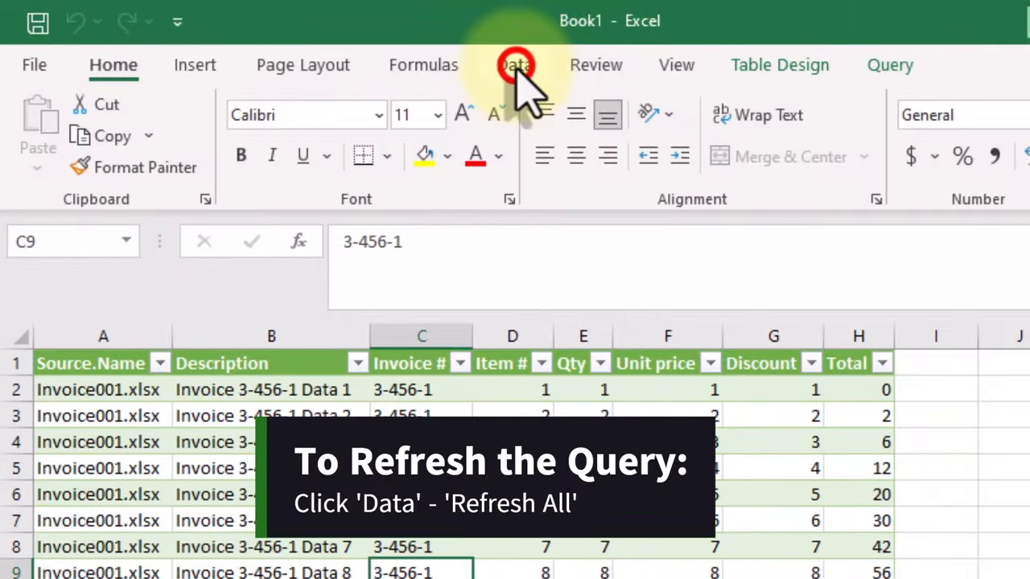
pyautogui.click(515, 64)
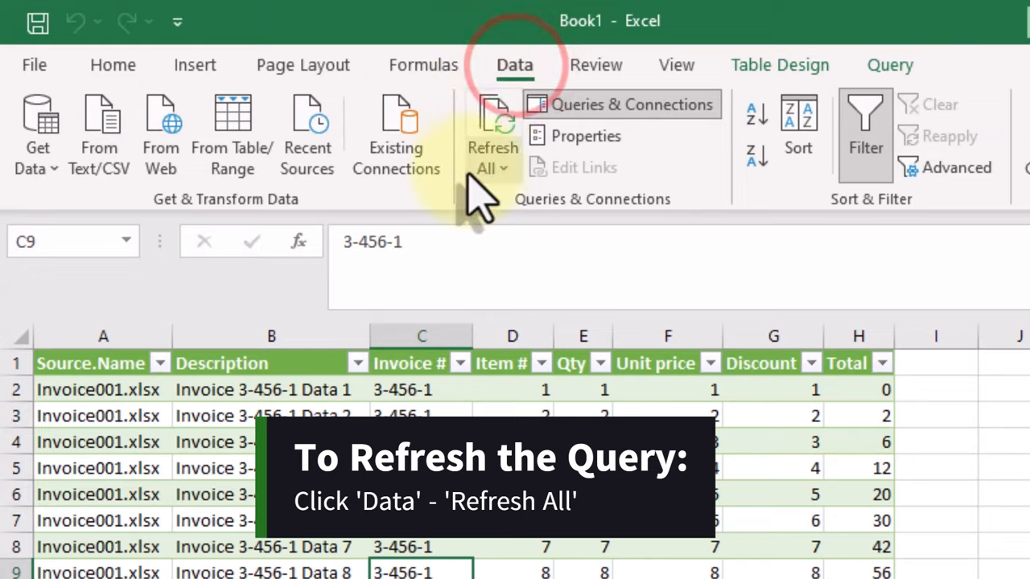
pyautogui.click(492, 129)
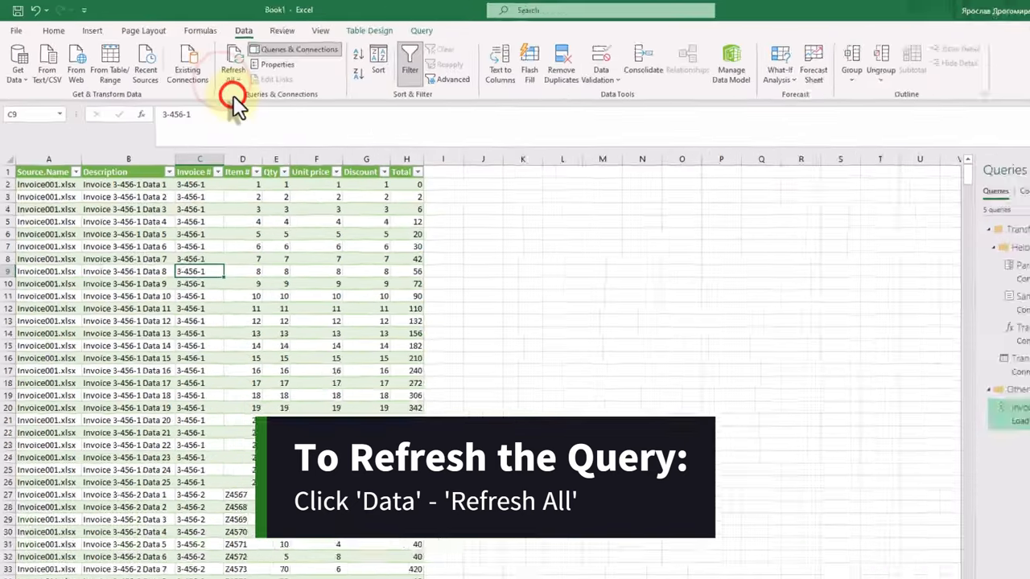